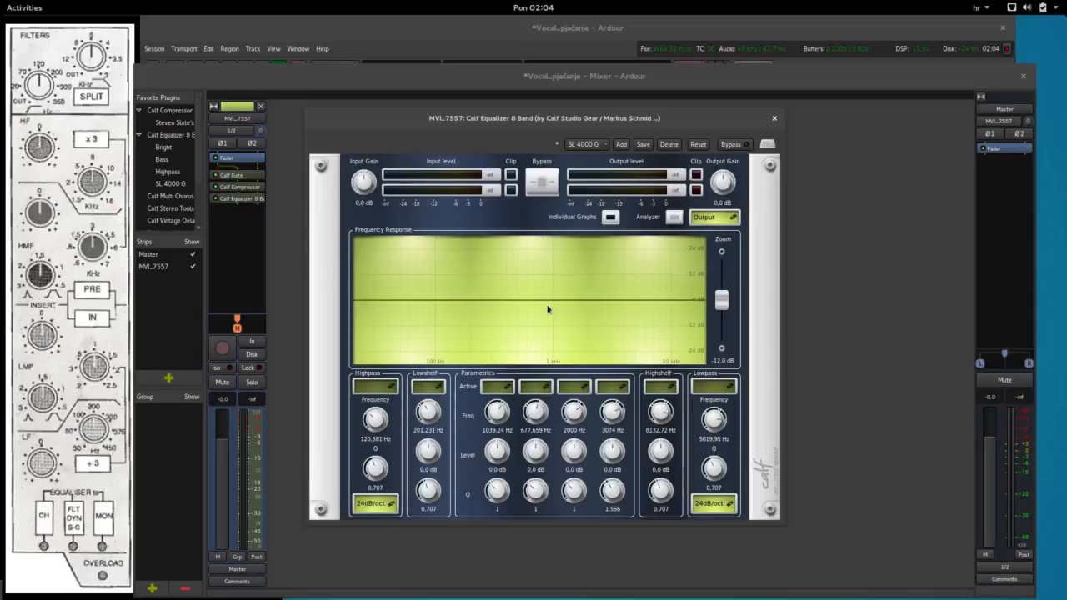
pyautogui.moveTo(60, 422)
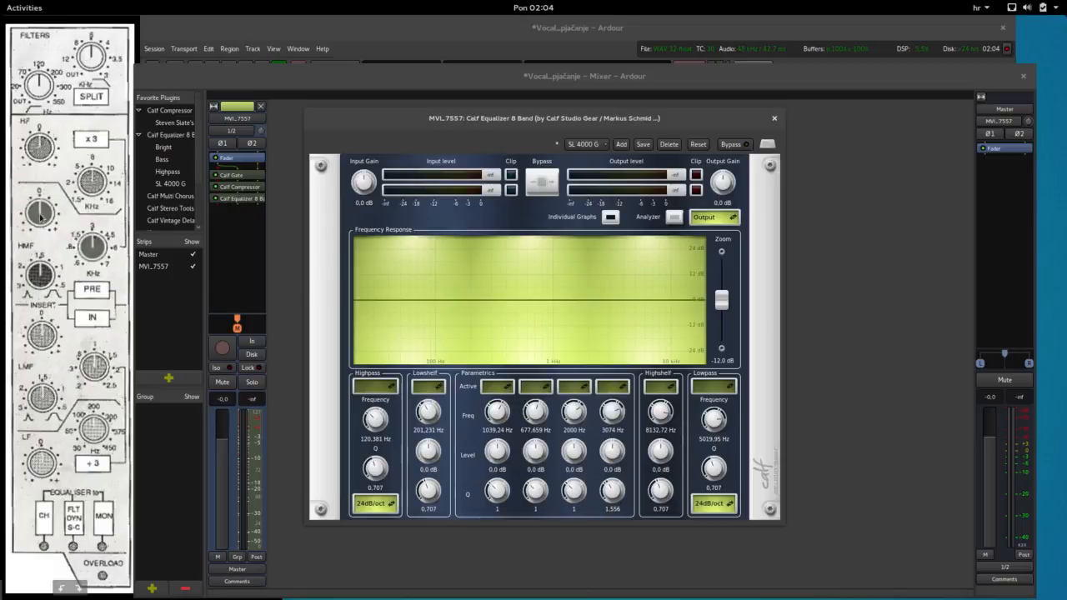
pyautogui.moveTo(37, 482)
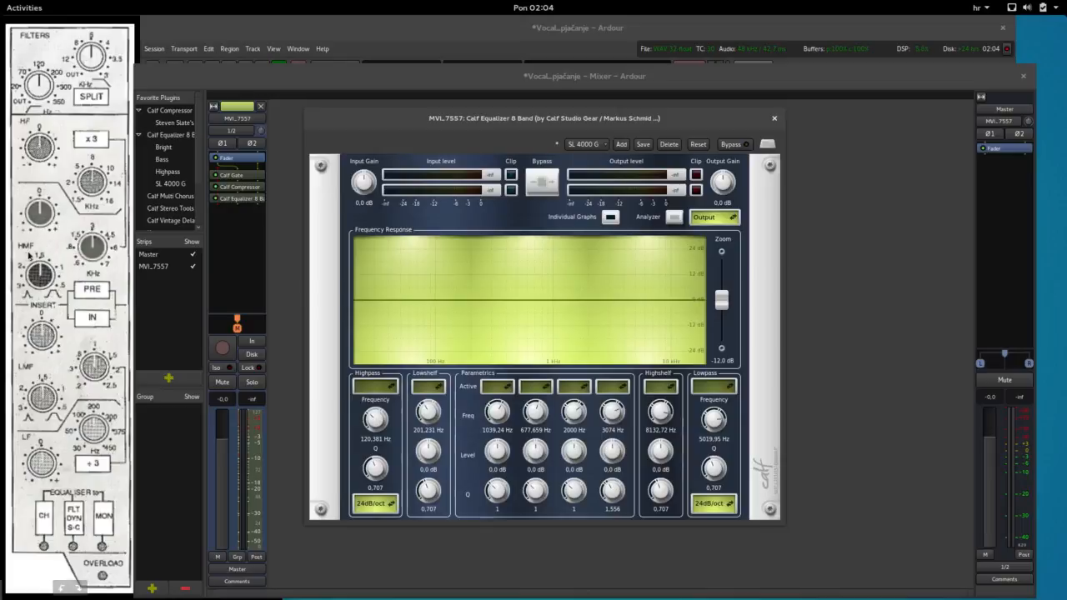
pyautogui.moveTo(52, 361)
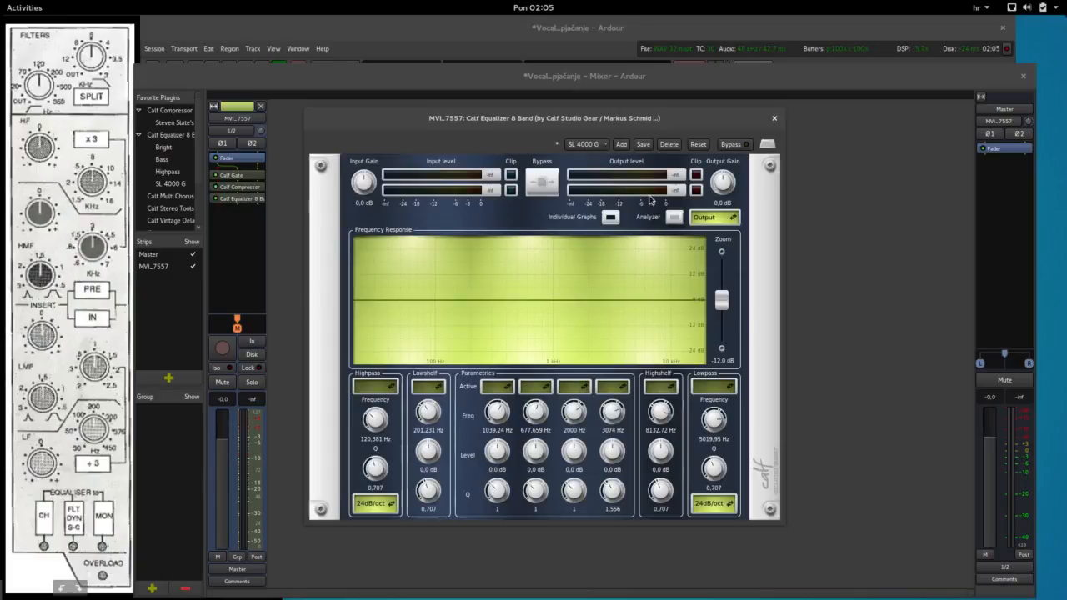
pyautogui.moveTo(583, 144)
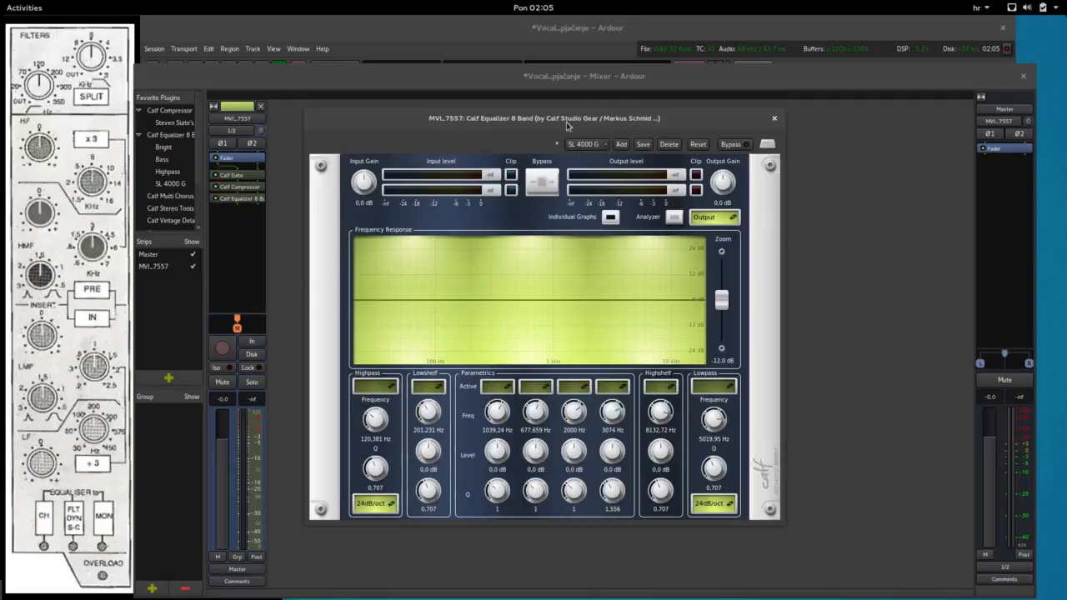
pyautogui.moveTo(354, 469)
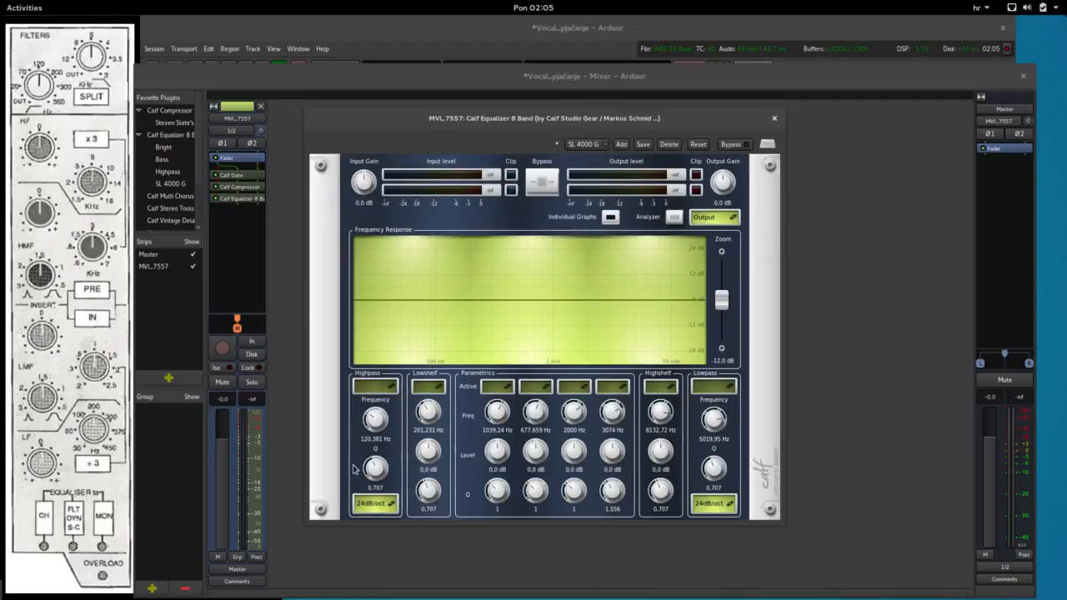
# Step: Operate the band controls along the equalizer's top row
pyautogui.click(376, 386)
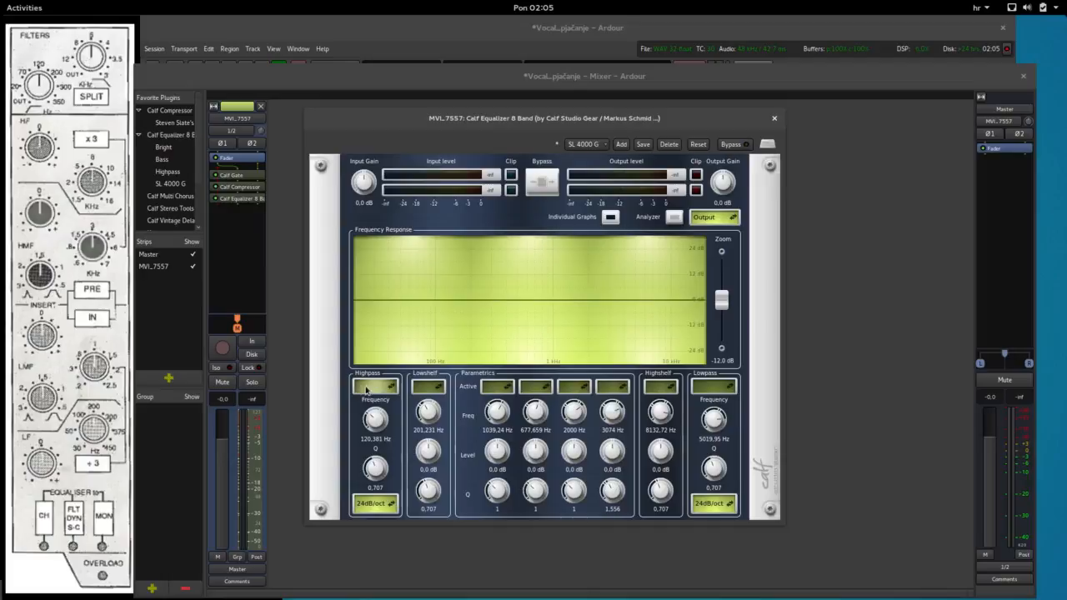
pyautogui.click(375, 386)
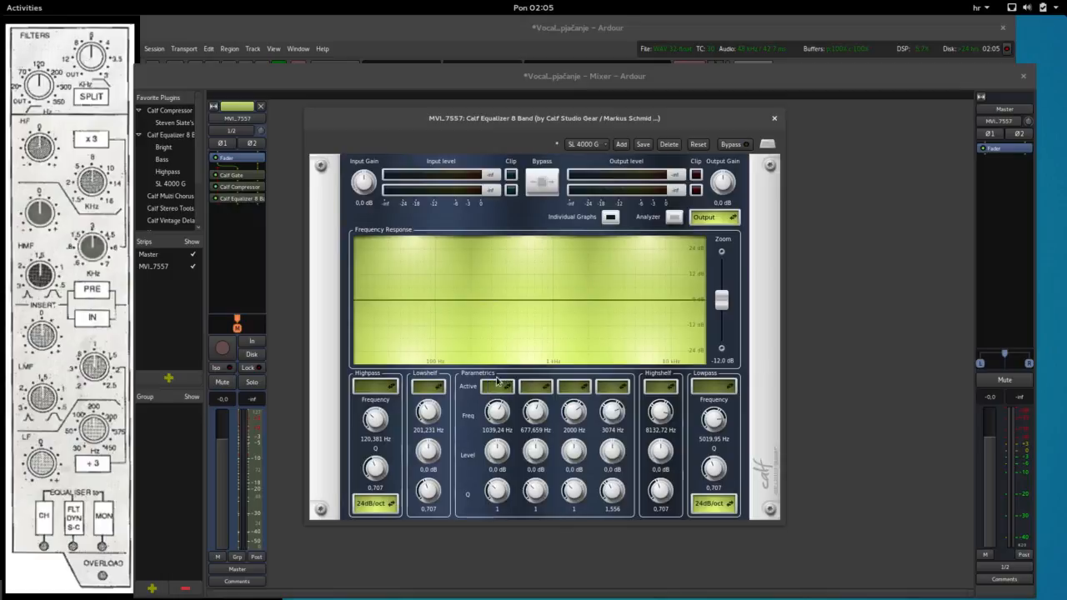
pyautogui.click(574, 386)
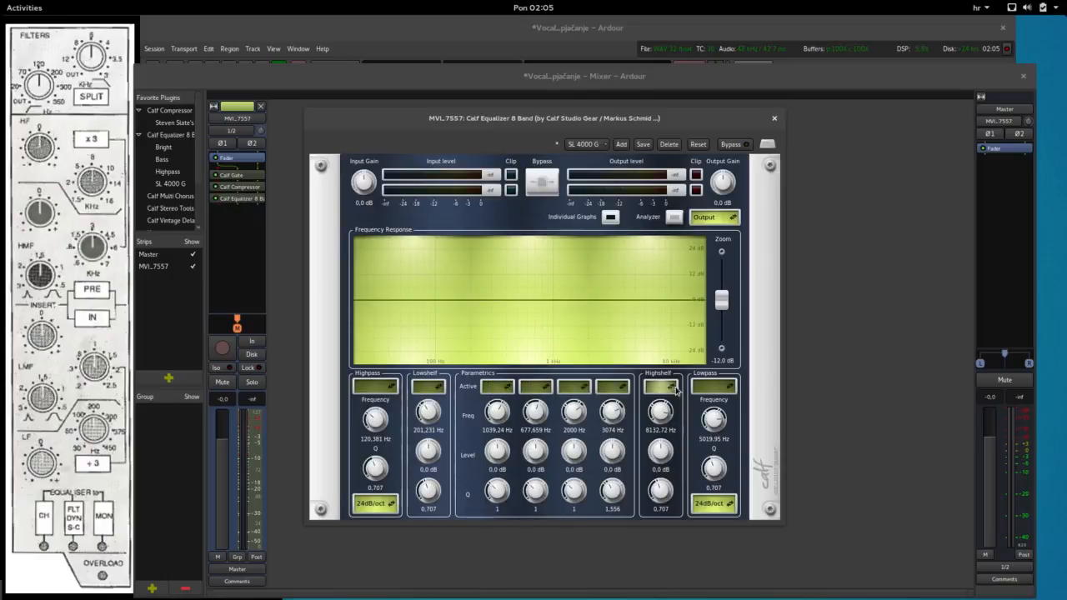
pyautogui.click(661, 385)
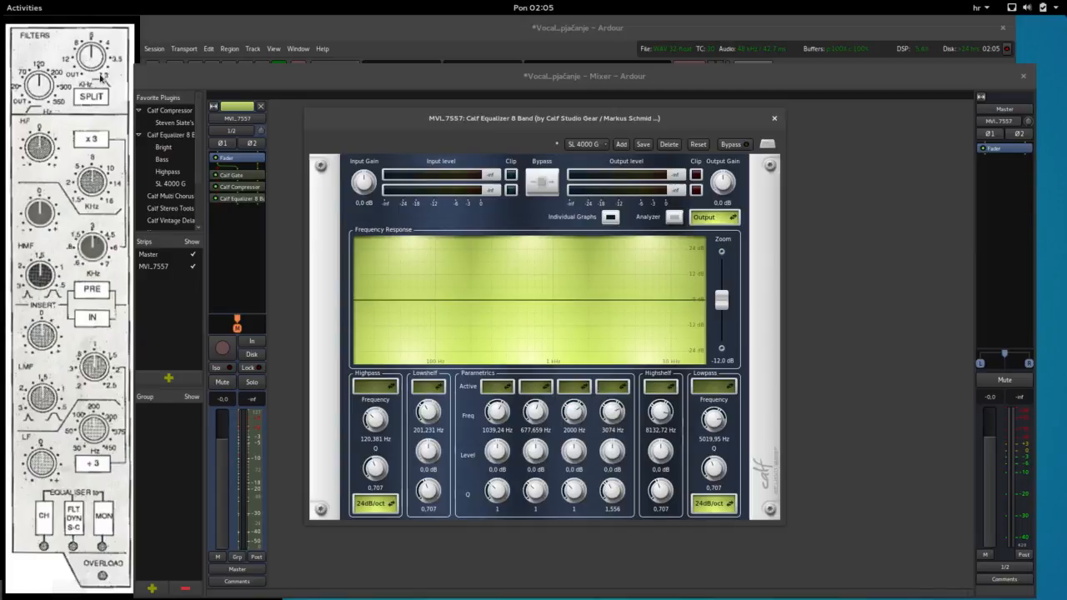
pyautogui.moveTo(634, 311)
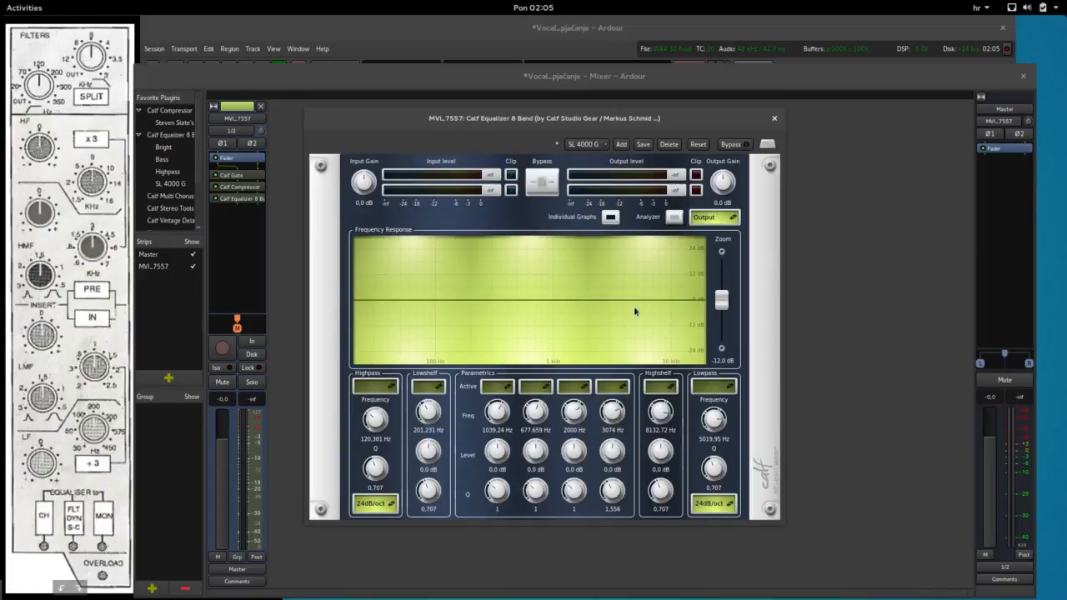
# Step: Turn the lowpass filter on at about 8417 Hz, keeping the 24 dB/oct slope
pyautogui.click(713, 385)
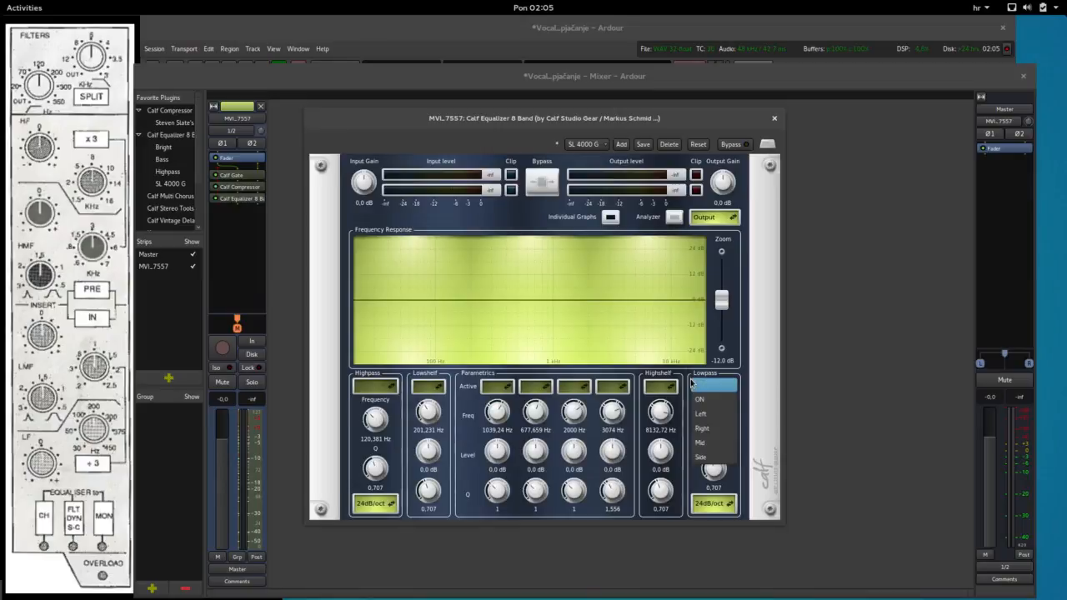
pyautogui.click(698, 399)
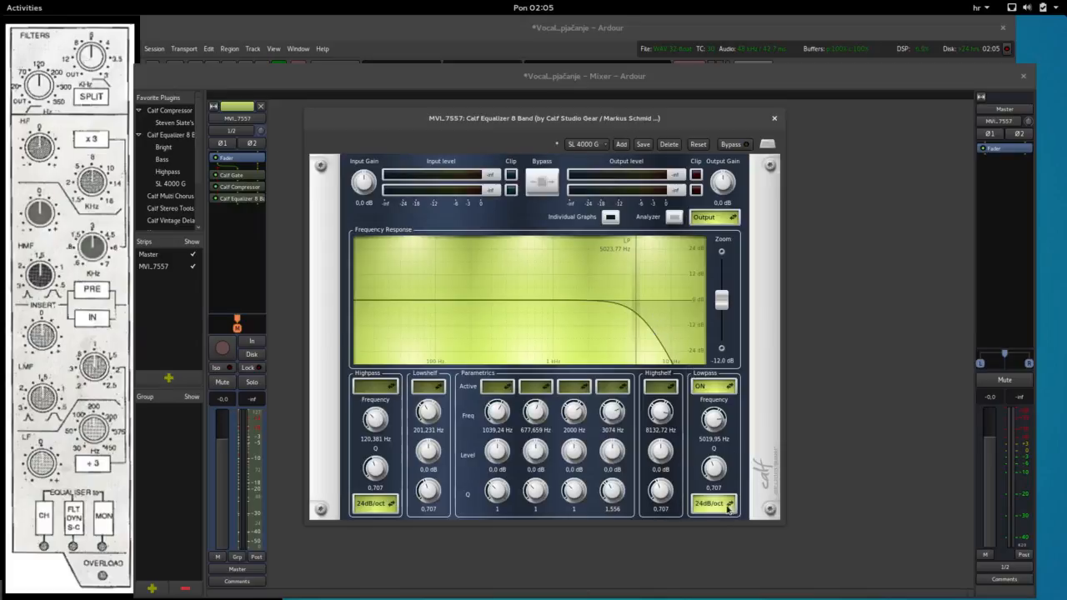
pyautogui.moveTo(712, 419); pyautogui.dragTo(712, 429)
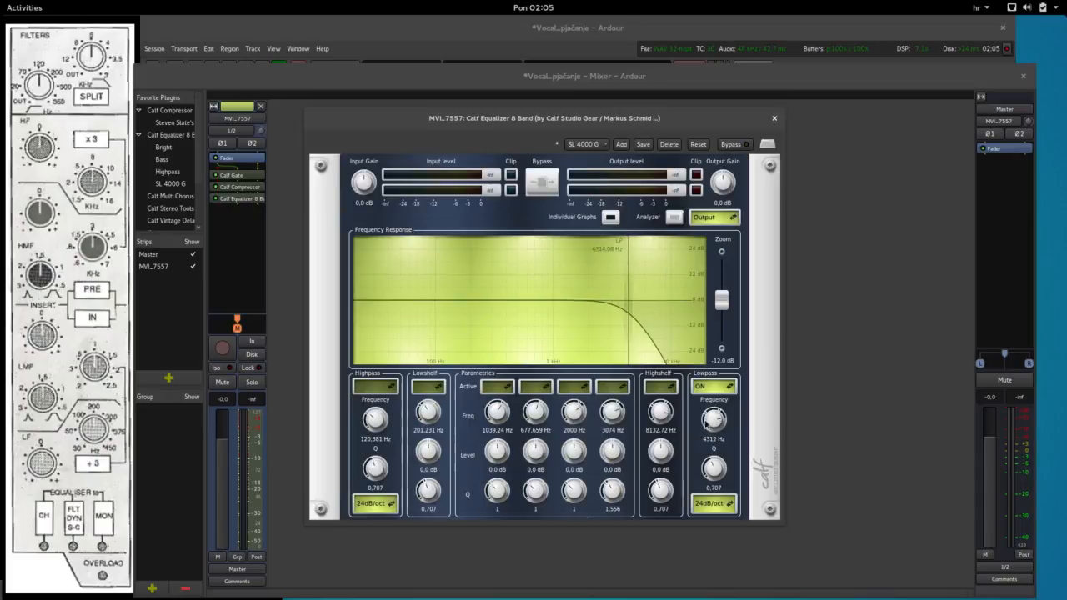
pyautogui.moveTo(712, 419); pyautogui.dragTo(713, 429)
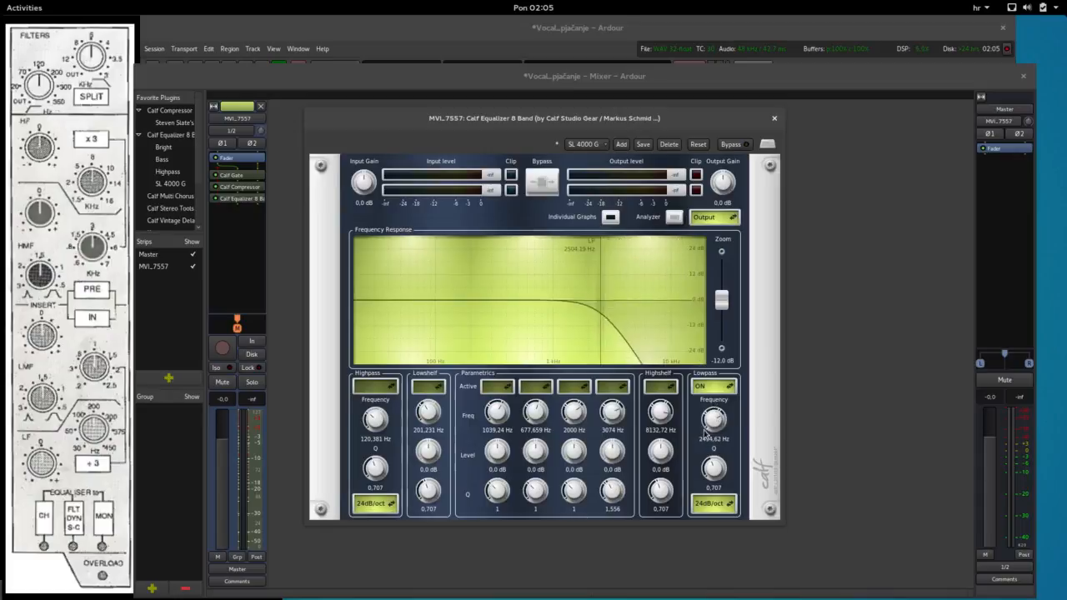
pyautogui.moveTo(713, 419); pyautogui.dragTo(714, 412)
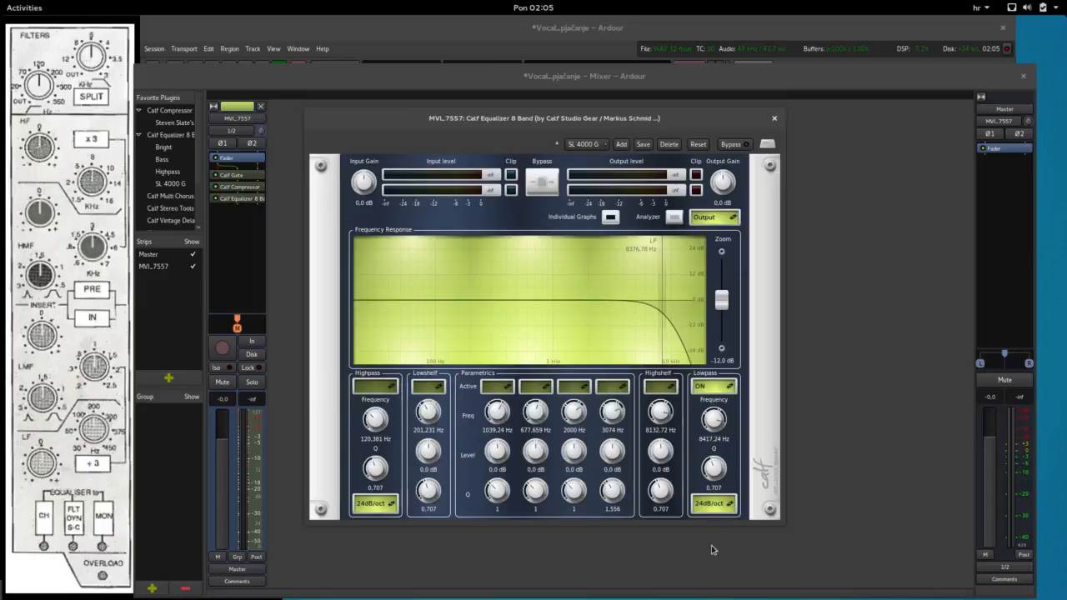
pyautogui.click(712, 503)
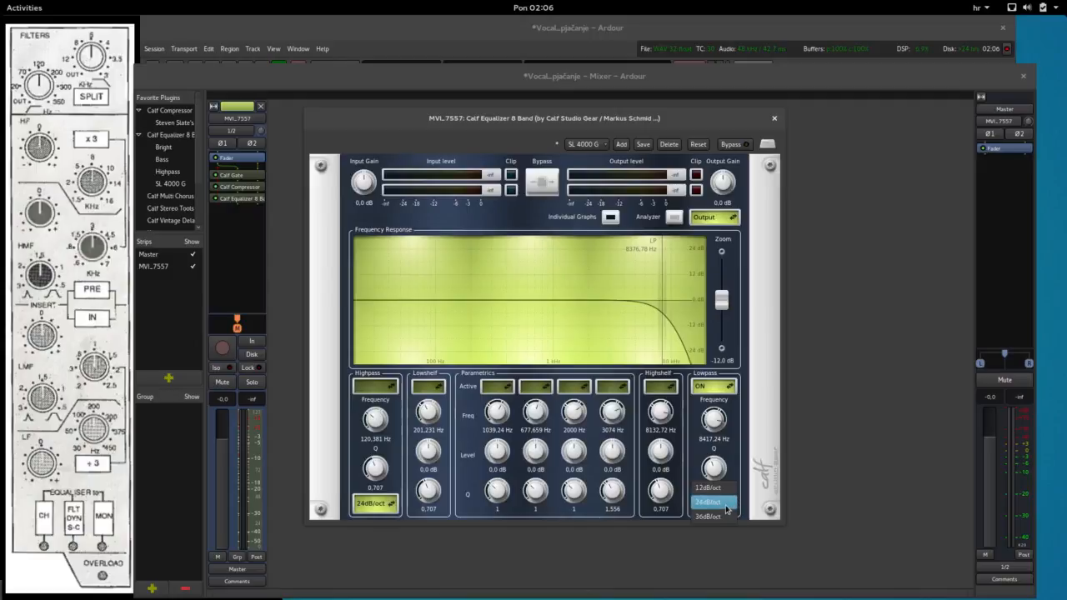
pyautogui.click(712, 503)
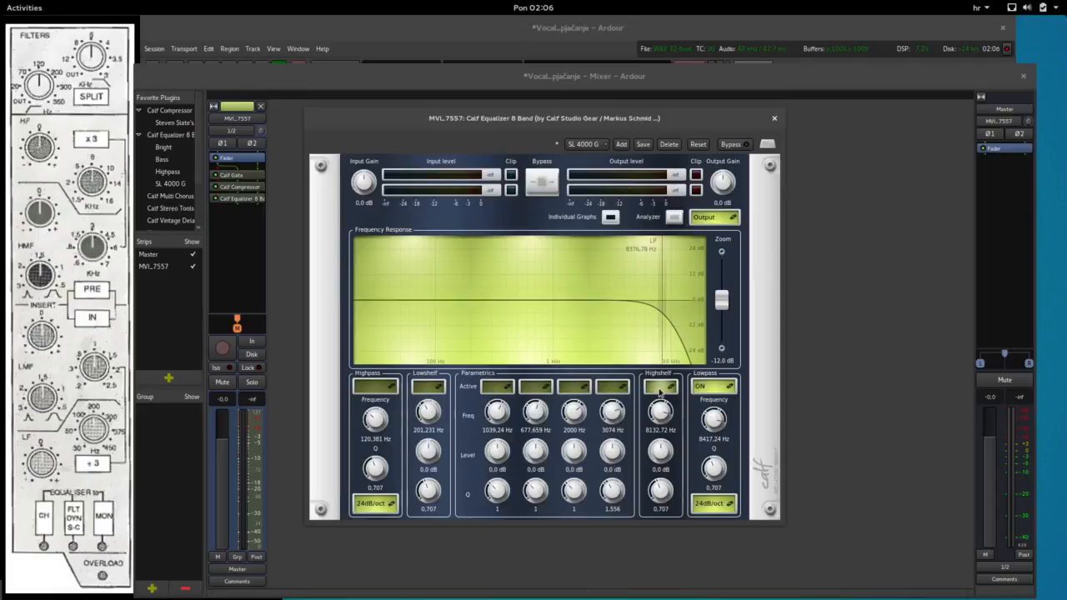
# Step: Switch the high shelf band on
pyautogui.click(658, 386)
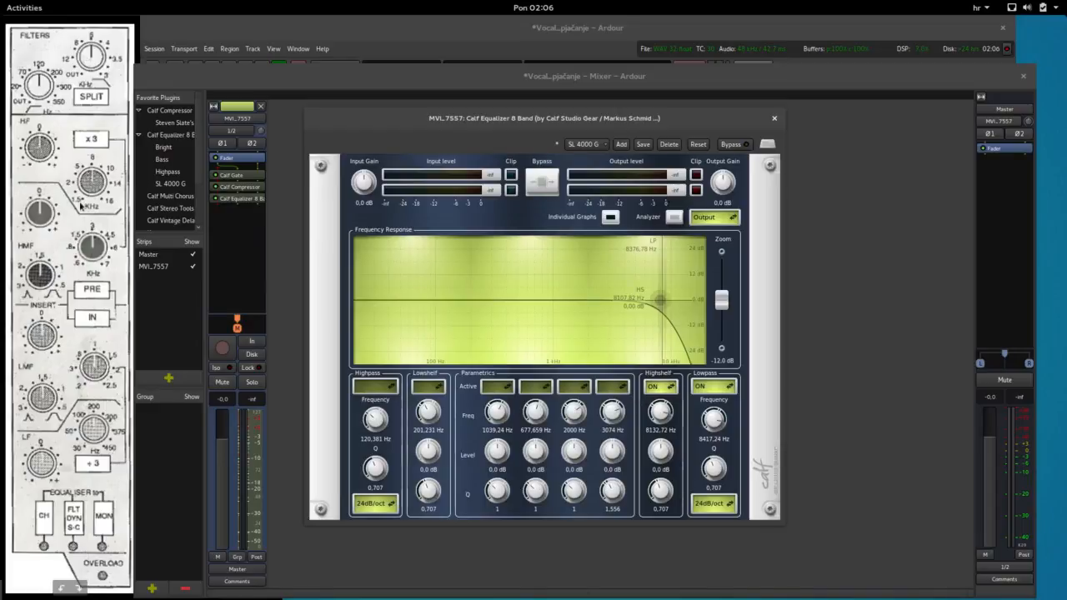
pyautogui.moveTo(79, 207)
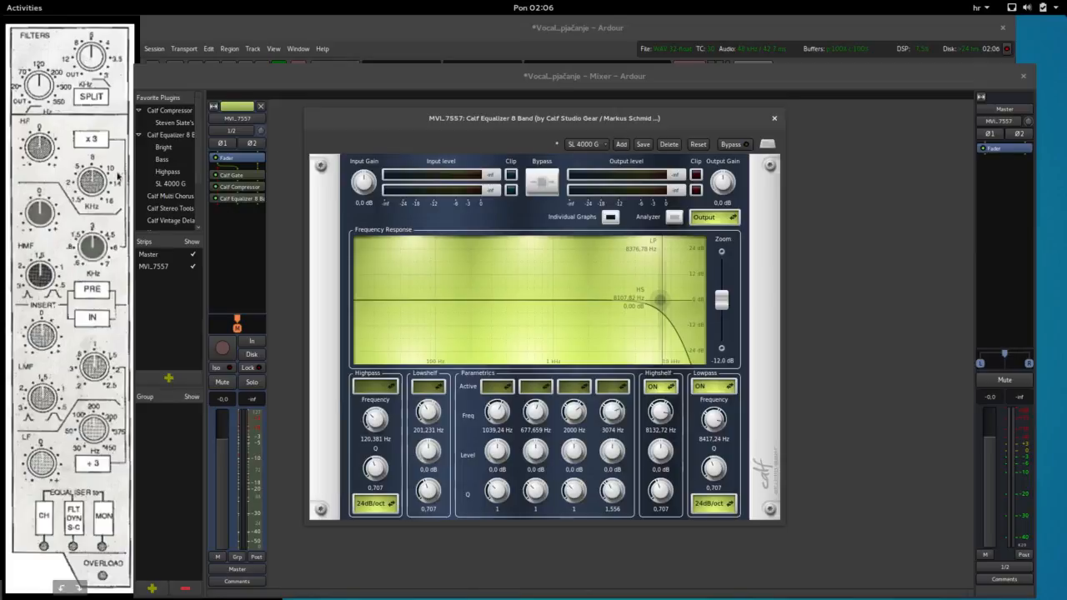
pyautogui.moveTo(666, 439)
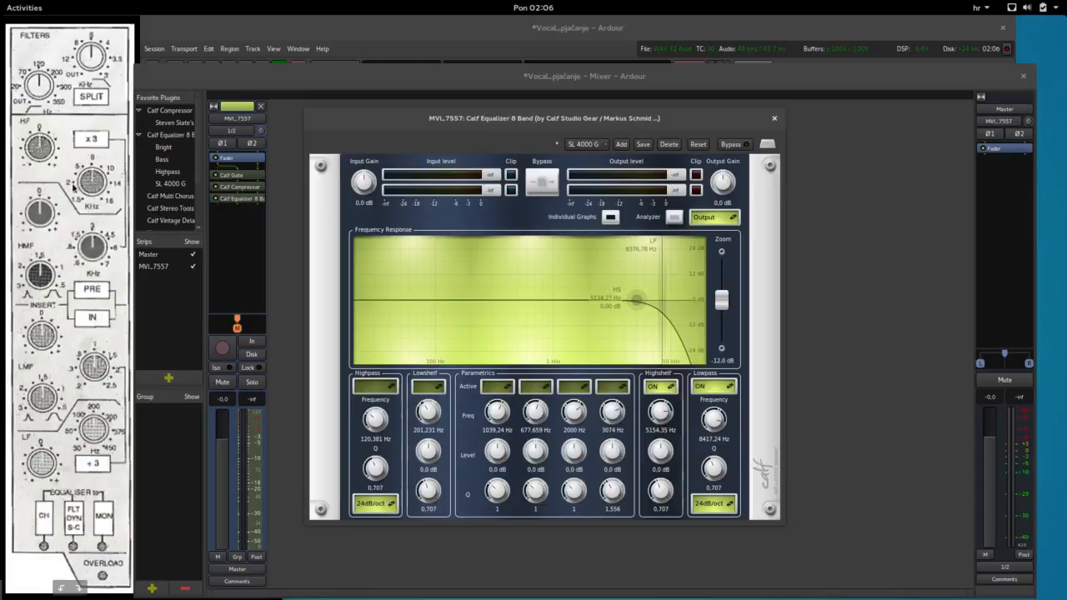
pyautogui.moveTo(625, 350)
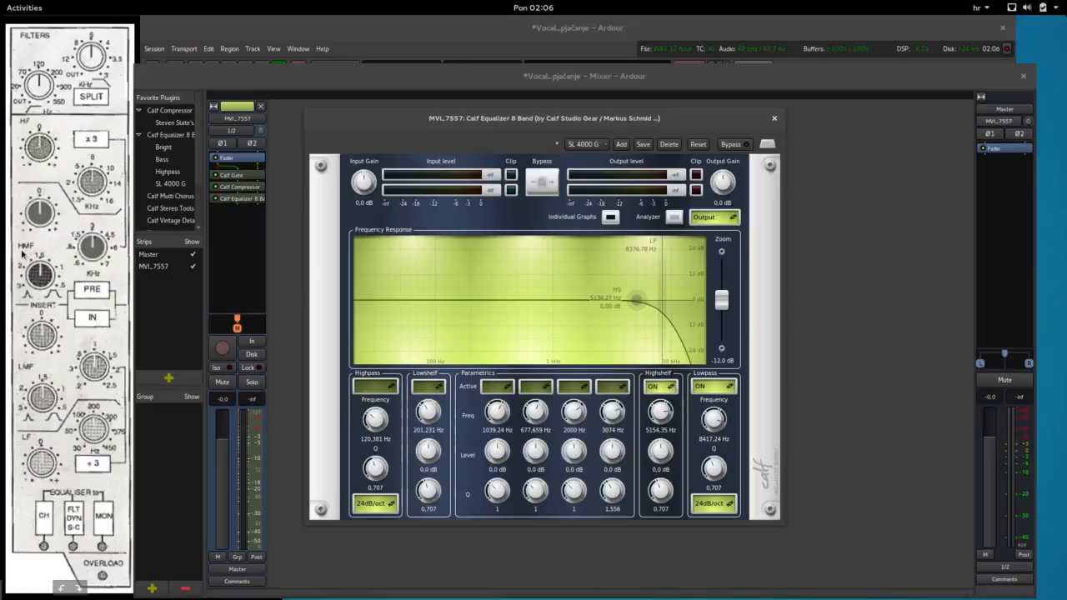
pyautogui.moveTo(89, 250)
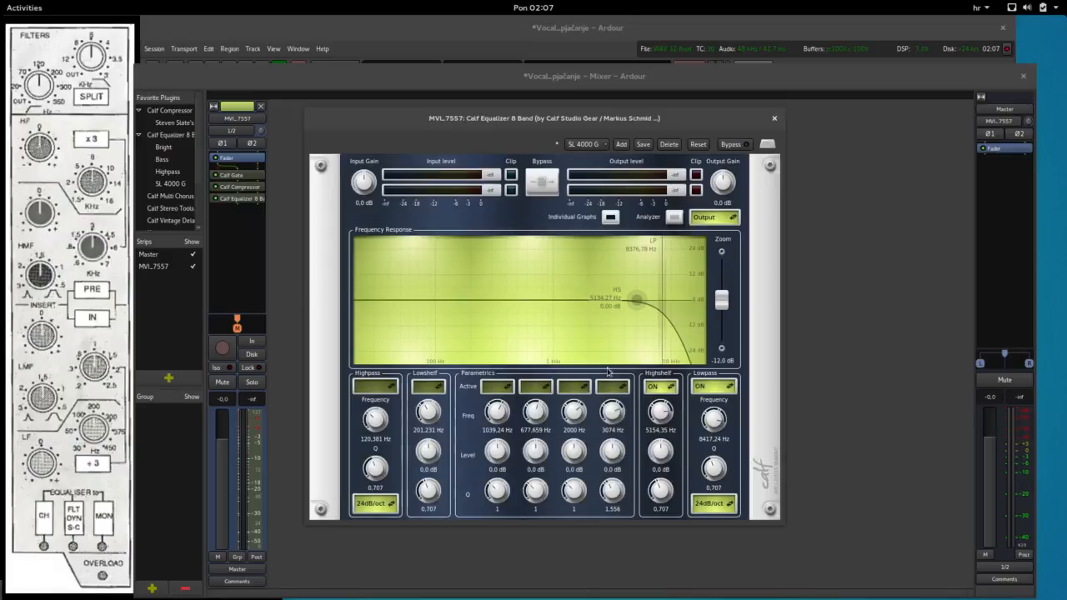
# Step: Enable the fourth parametric band and tune its Q to about 1.786
pyautogui.click(612, 386)
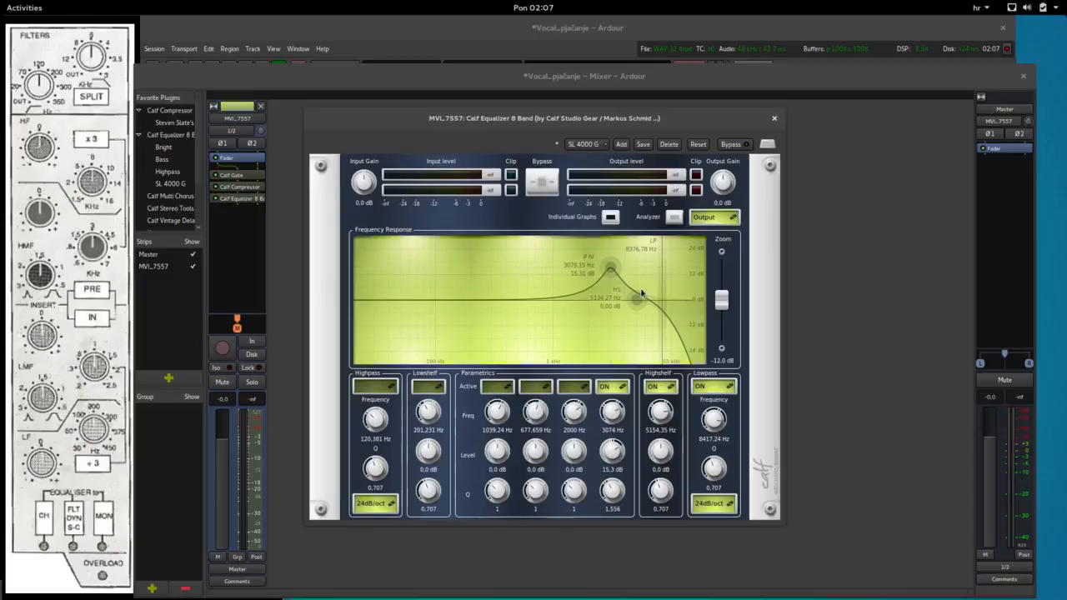
pyautogui.moveTo(611, 493)
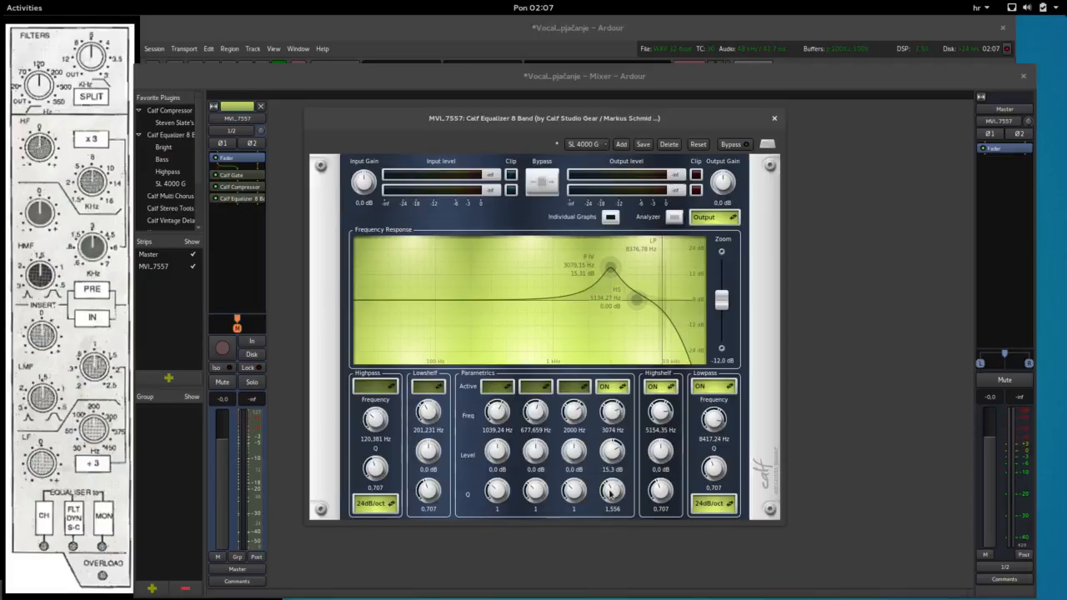
pyautogui.moveTo(613, 490); pyautogui.dragTo(616, 463)
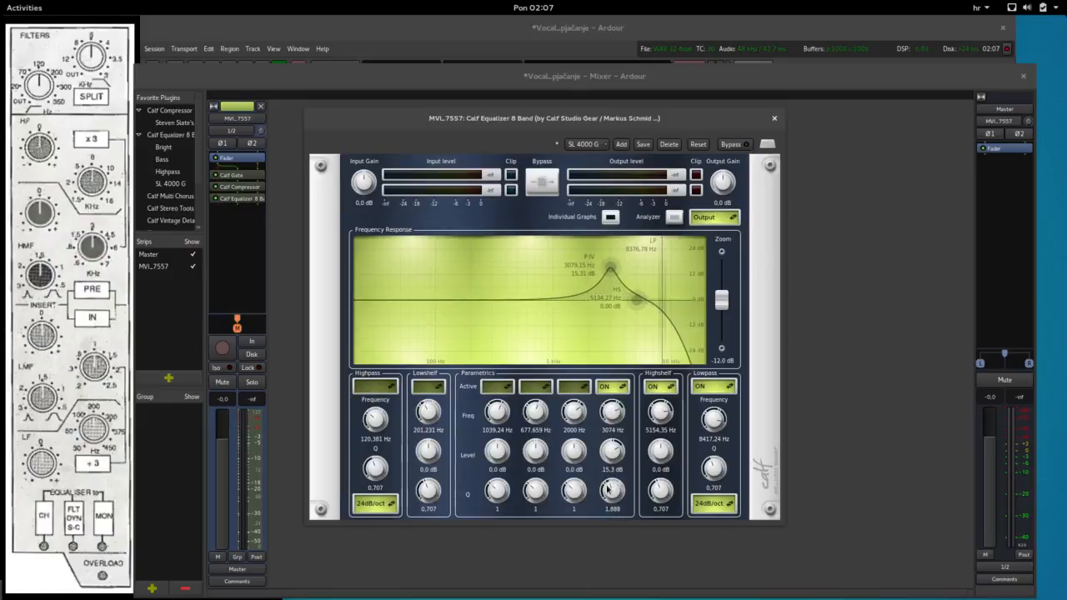
pyautogui.moveTo(613, 490); pyautogui.dragTo(613, 496)
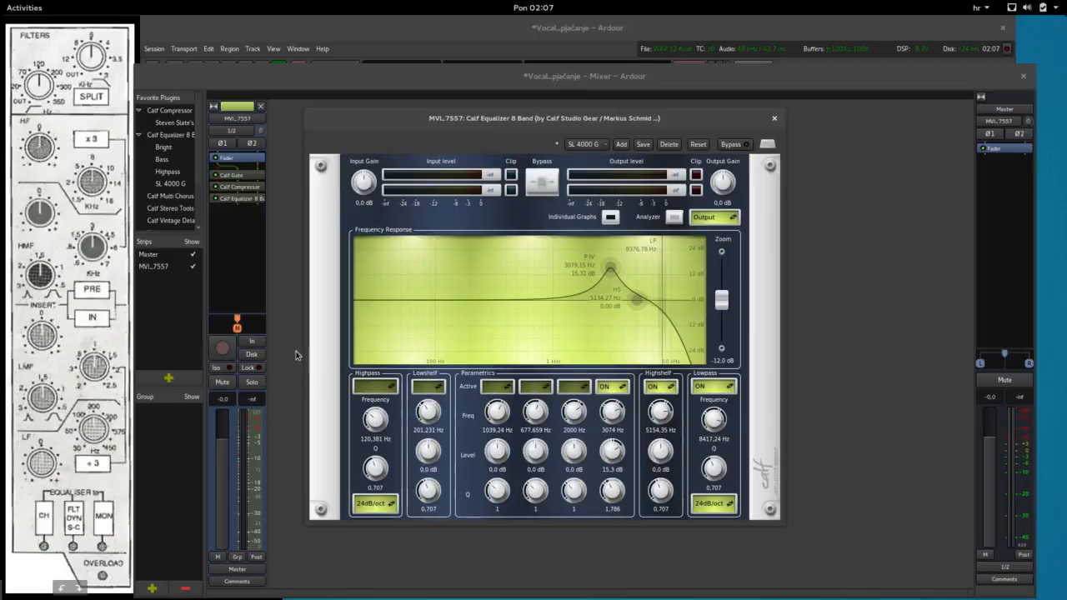
# Step: Switch the first parametric band on
pyautogui.click(496, 385)
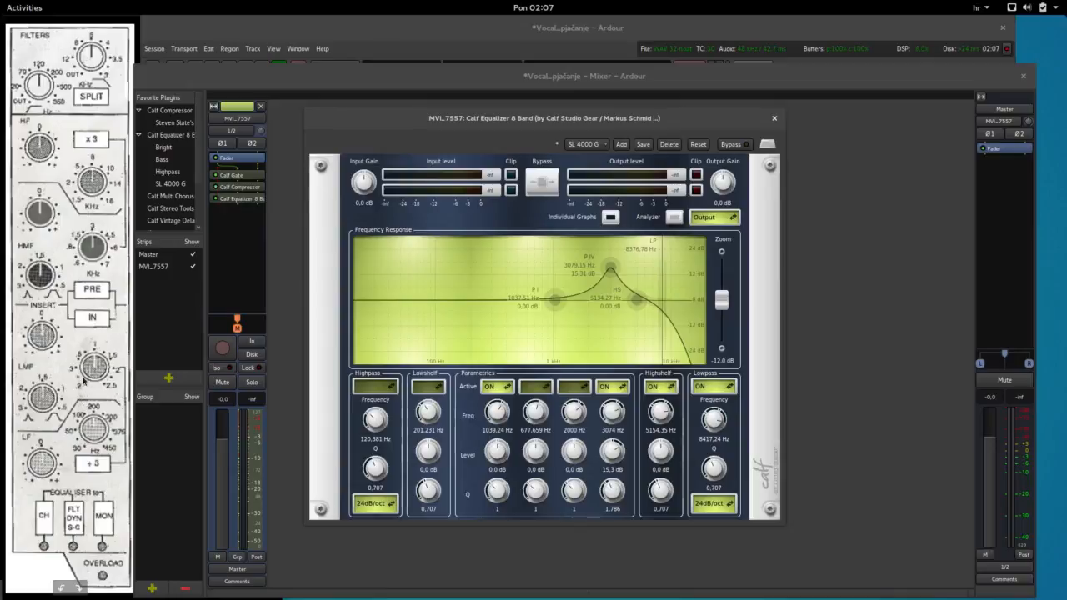
pyautogui.moveTo(74, 400)
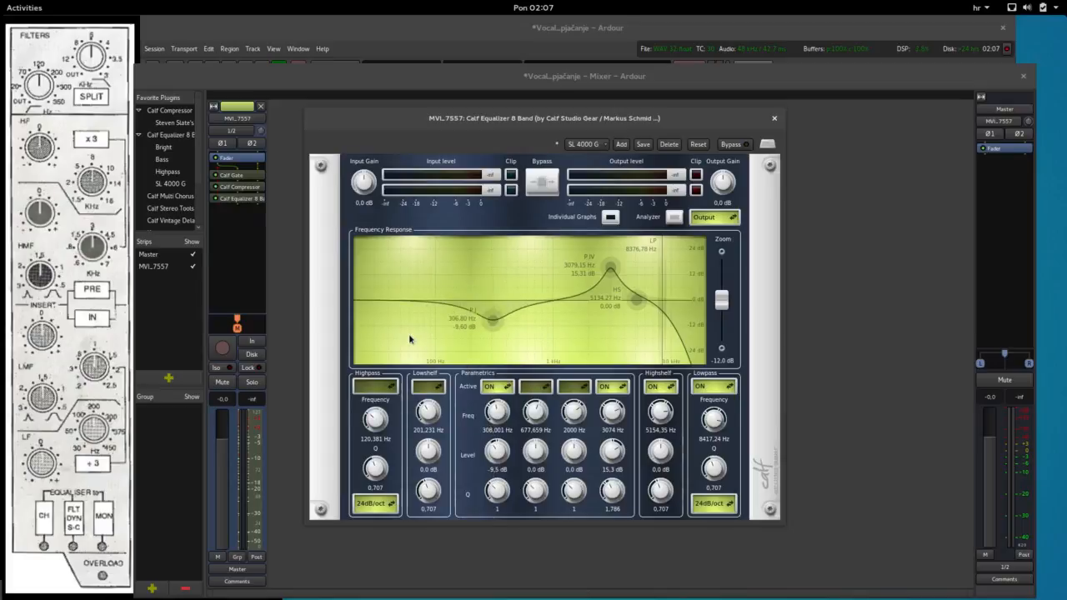
pyautogui.moveTo(38, 456)
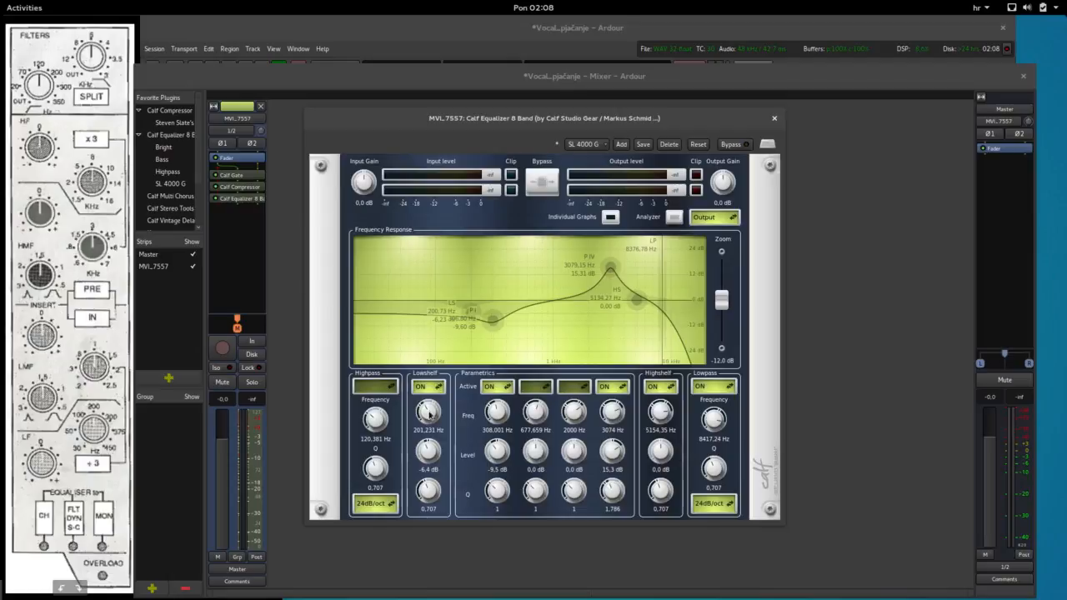
# Step: Lower the low shelf corner frequency to about 173 Hz
pyautogui.moveTo(428, 417); pyautogui.dragTo(426, 413)
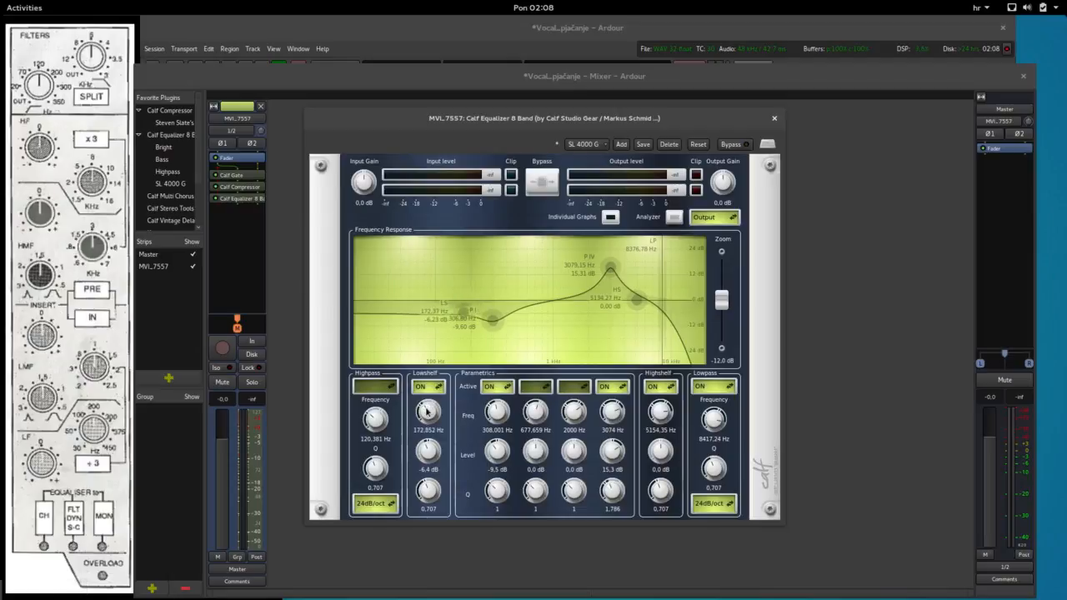
pyautogui.moveTo(364, 375)
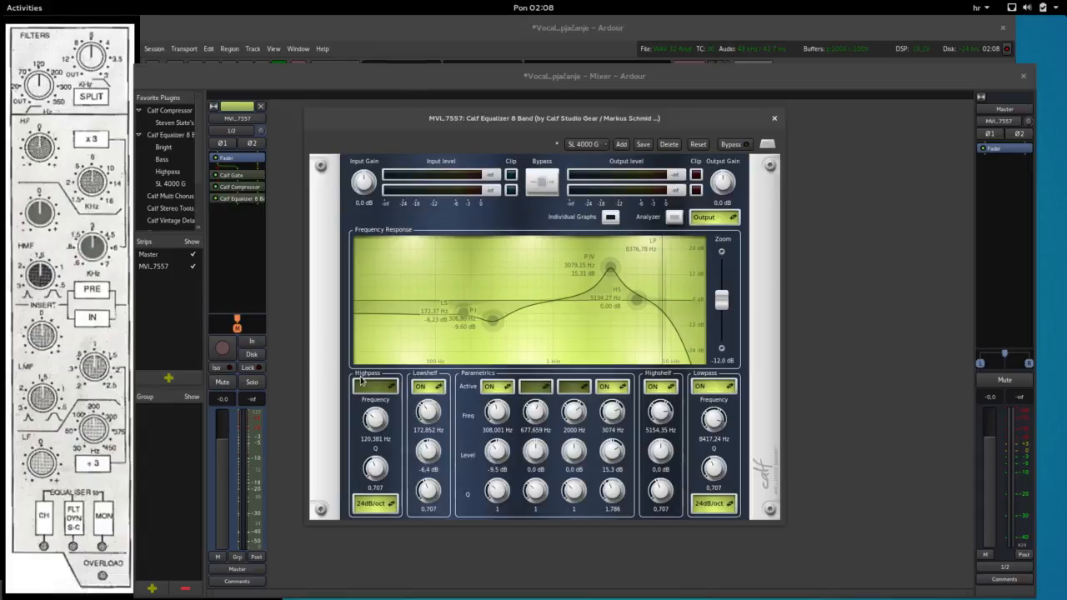
# Step: Turn the high-pass filter on with its cutoff near 63.6 Hz
pyautogui.click(361, 386)
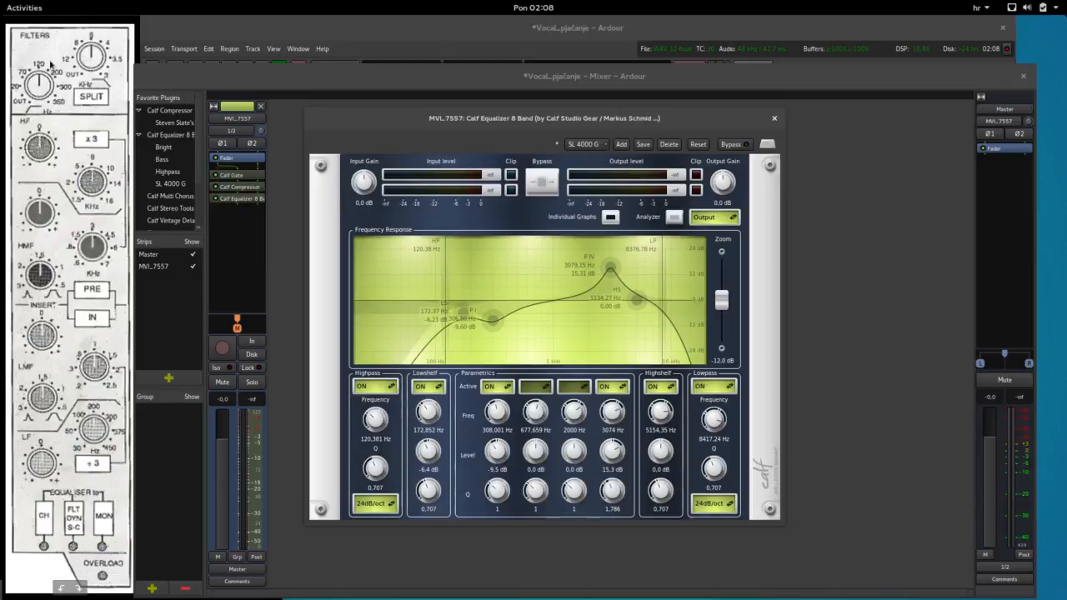
pyautogui.moveTo(300, 340)
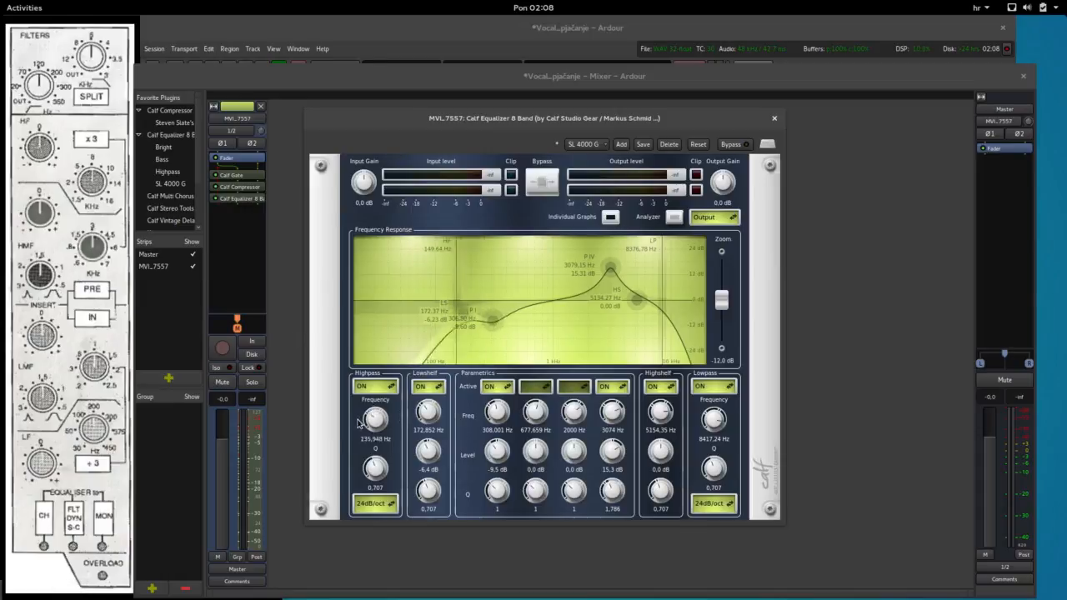
pyautogui.moveTo(375, 417); pyautogui.dragTo(375, 425)
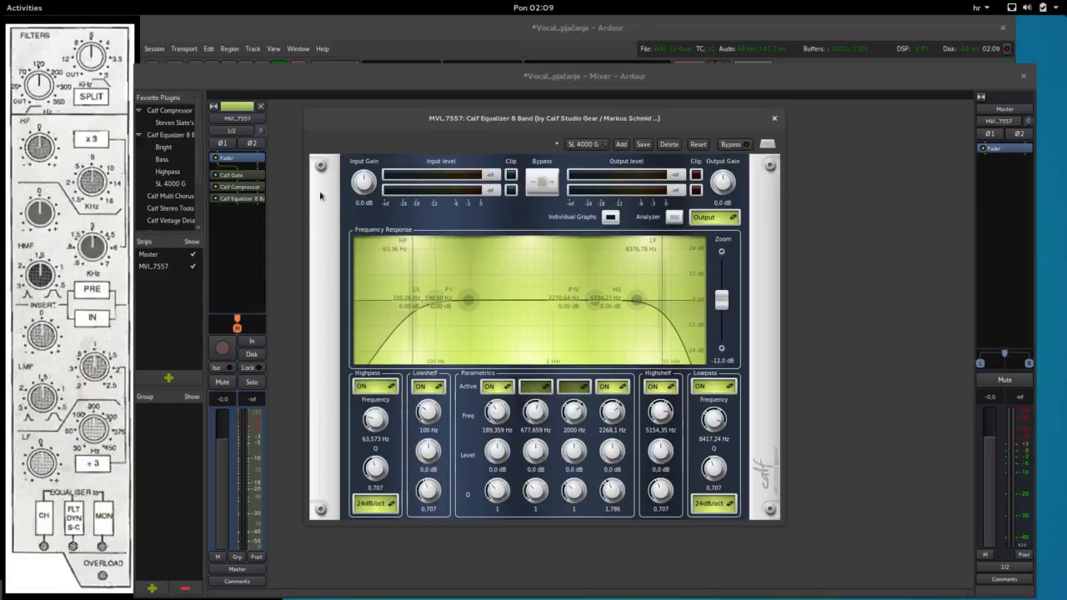
pyautogui.moveTo(510, 297)
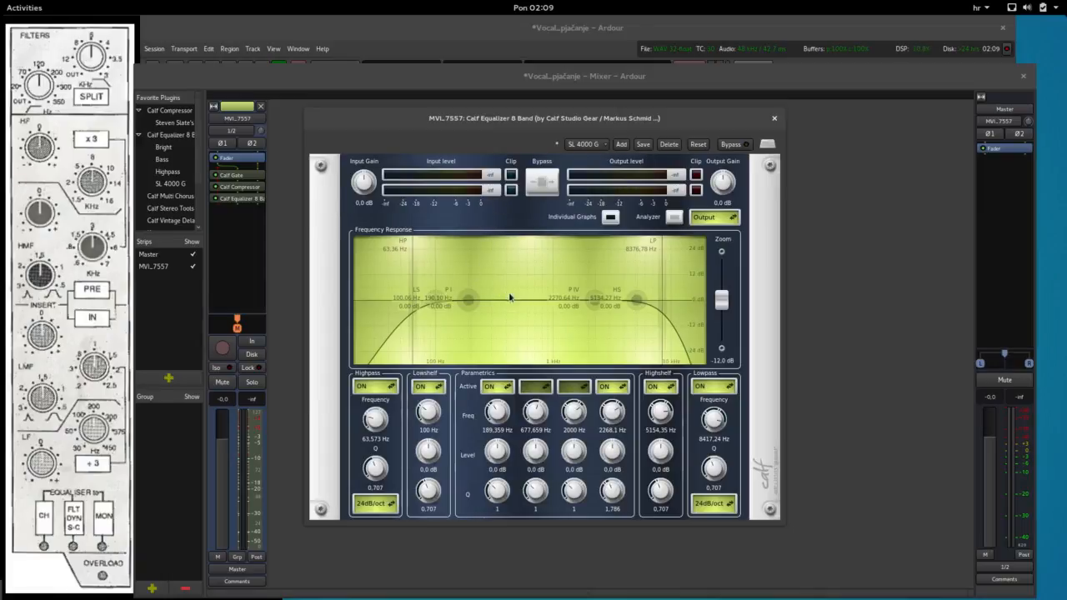
# Step: Start a new equalizer preset and begin typing its name with 'h'
pyautogui.click(621, 144)
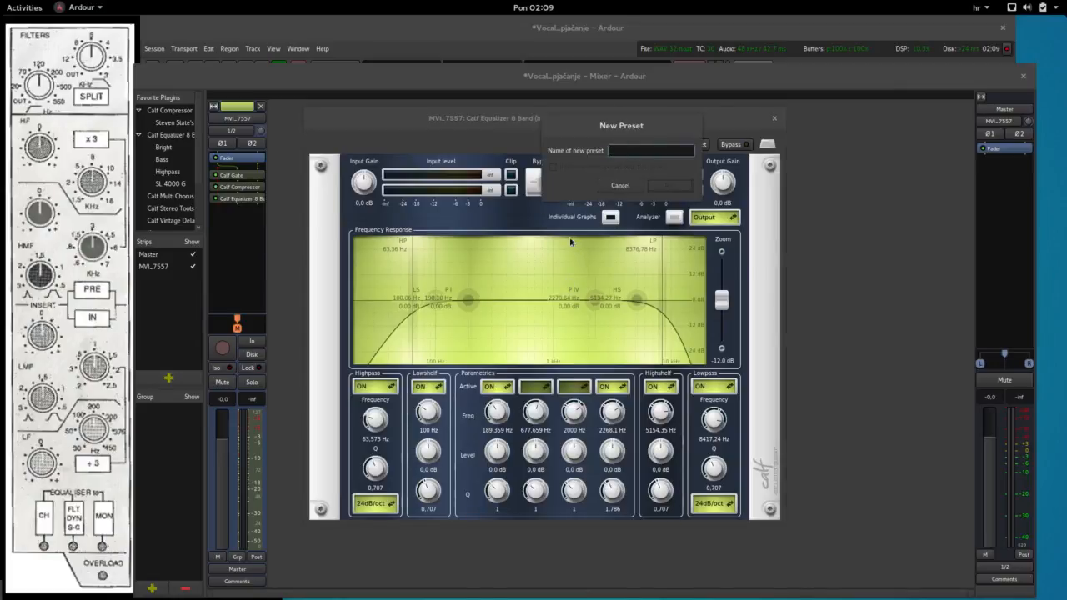
pyautogui.write('h')
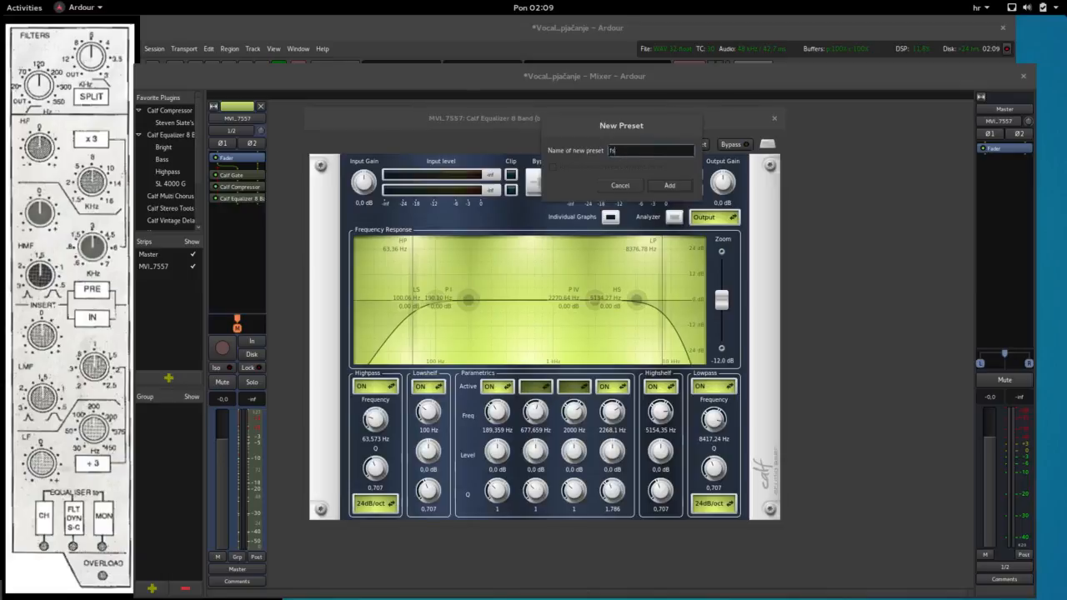